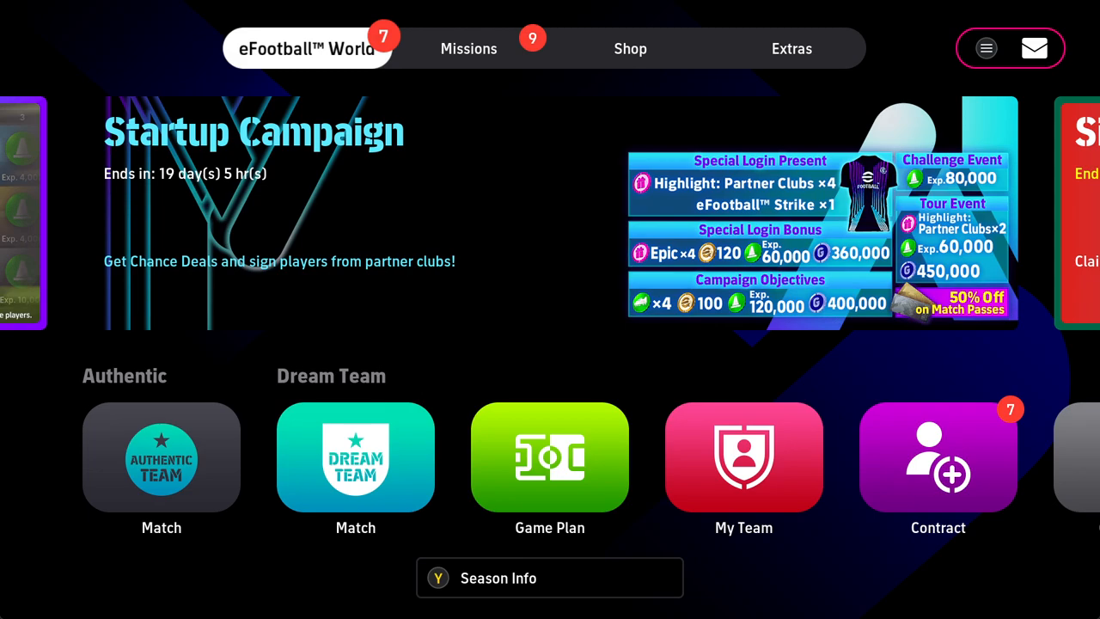
Move across the top bar from eFootball World through Shop to the Extras section
{"action": "left_click", "coordinate": [629, 48]}
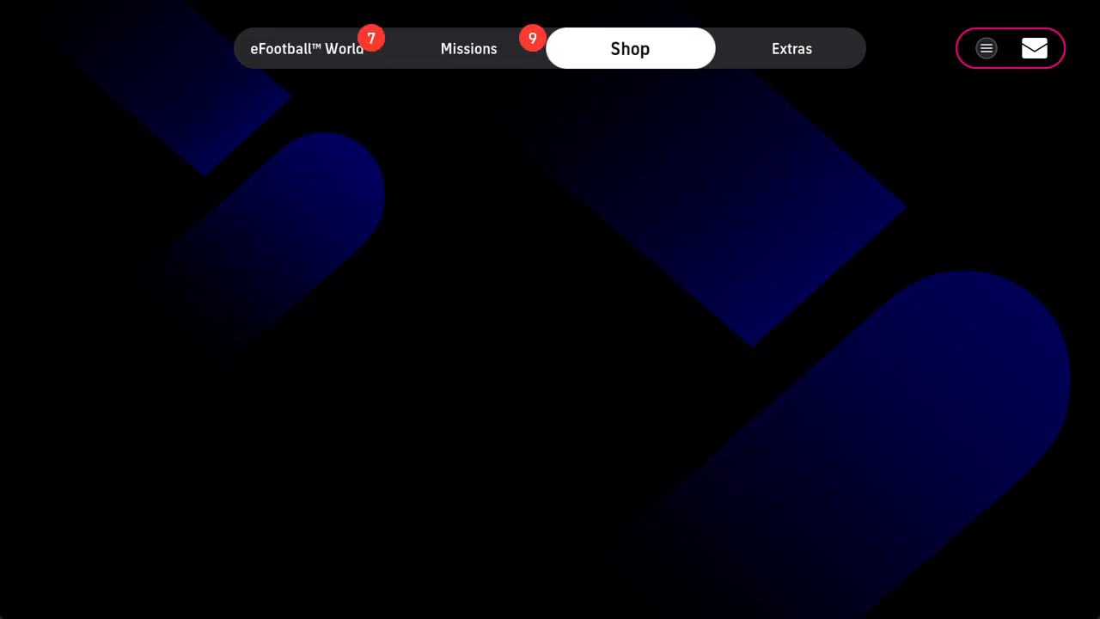
{"action": "left_click", "coordinate": [791, 48]}
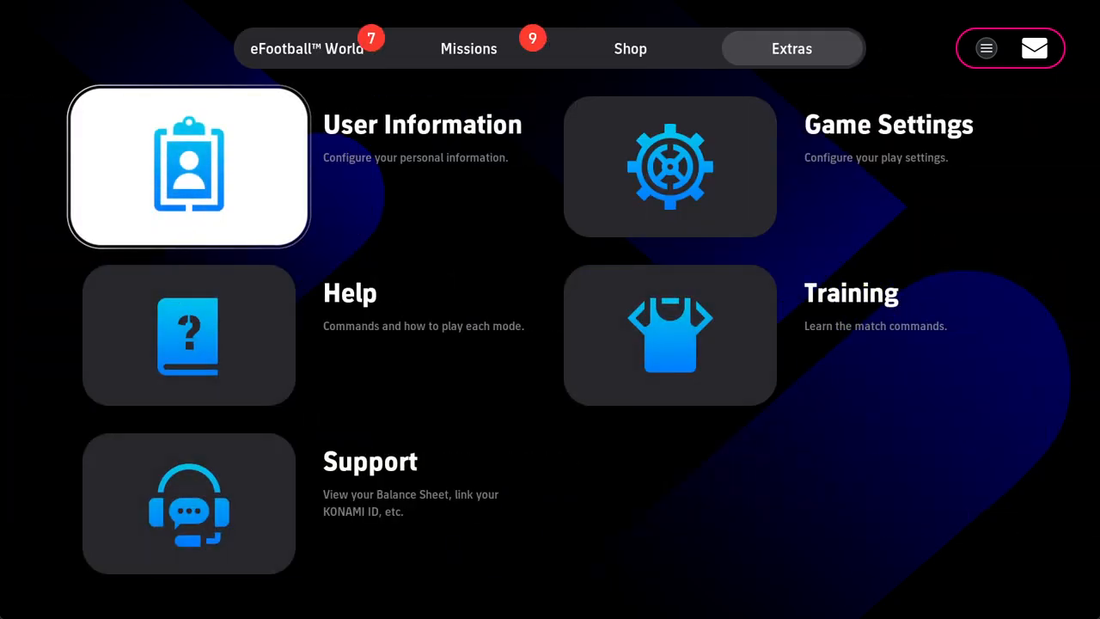
Go into User Information and begin editing the Username field of the profile
{"action": "left_click", "coordinate": [189, 165]}
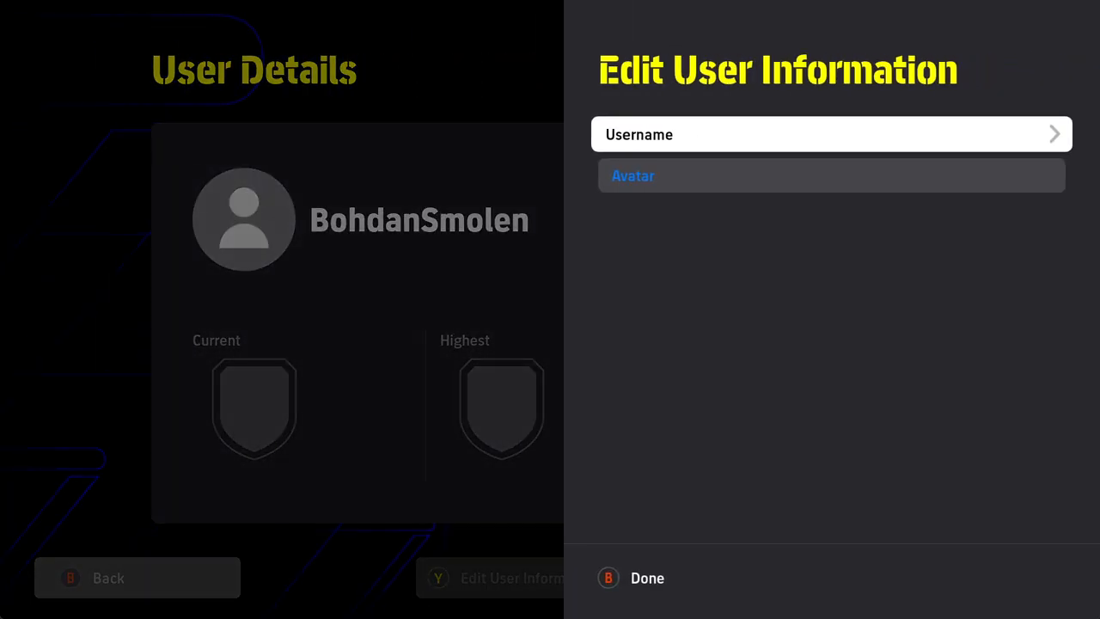
{"action": "left_click", "coordinate": [828, 134]}
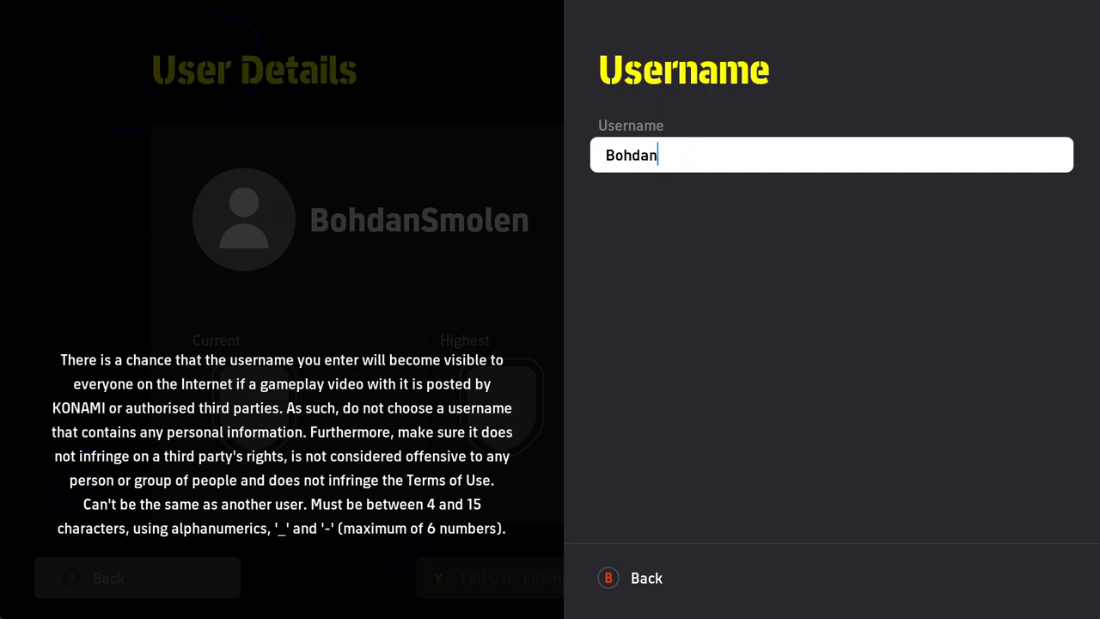
Submit the username 'Subsc', dismiss the Username Already in Use notice and return to editing
{"action": "type", "text": "Subsc"}
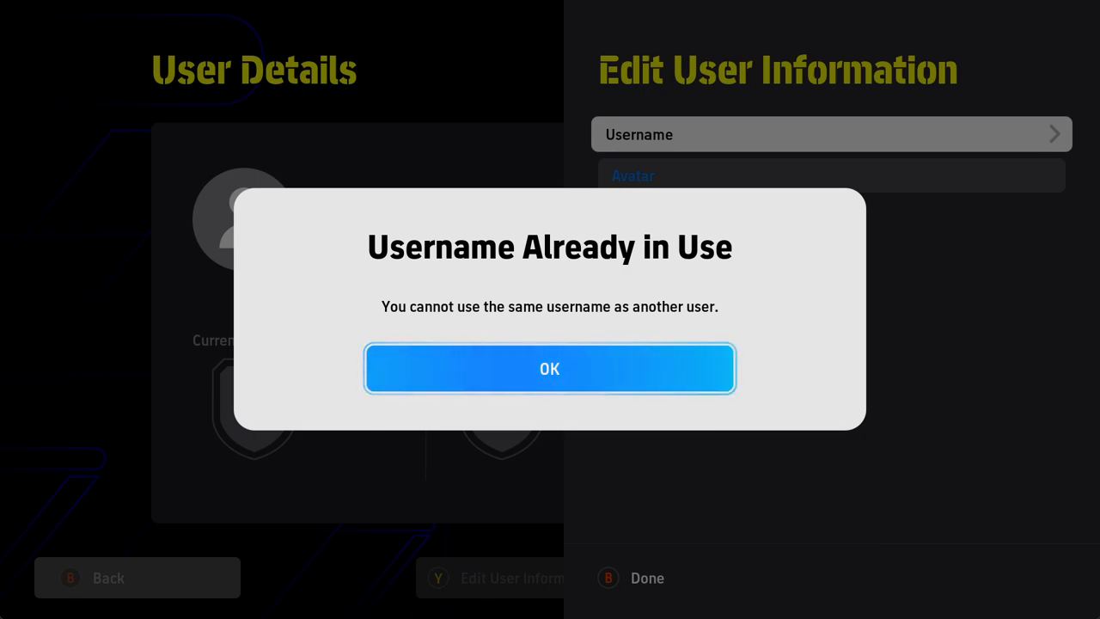
{"action": "left_click", "coordinate": [550, 368]}
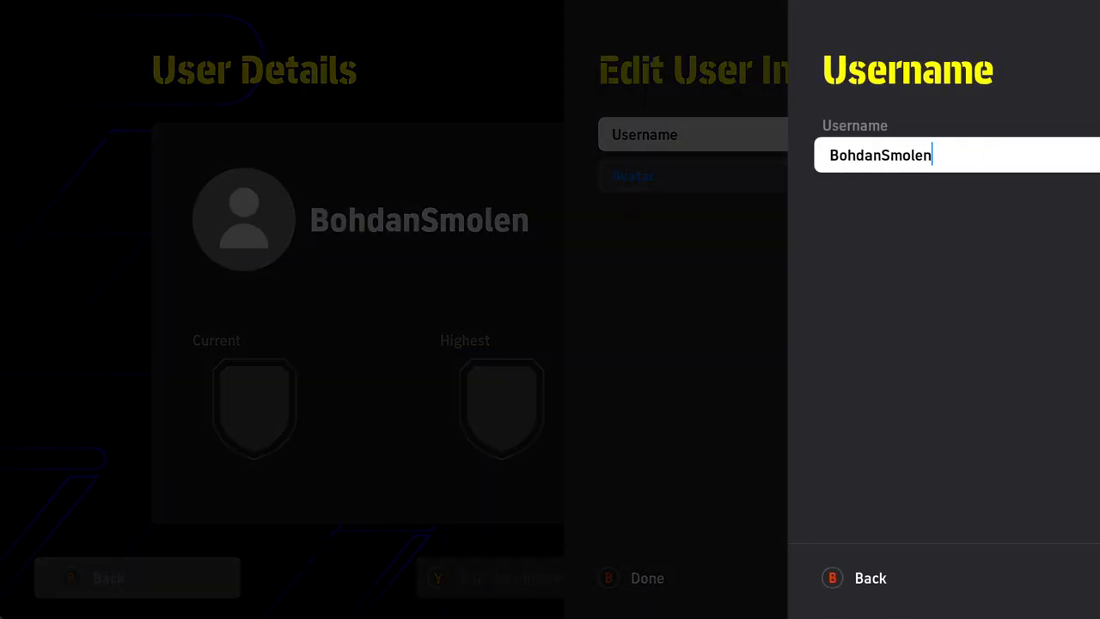
{"action": "type", "text": "2"}
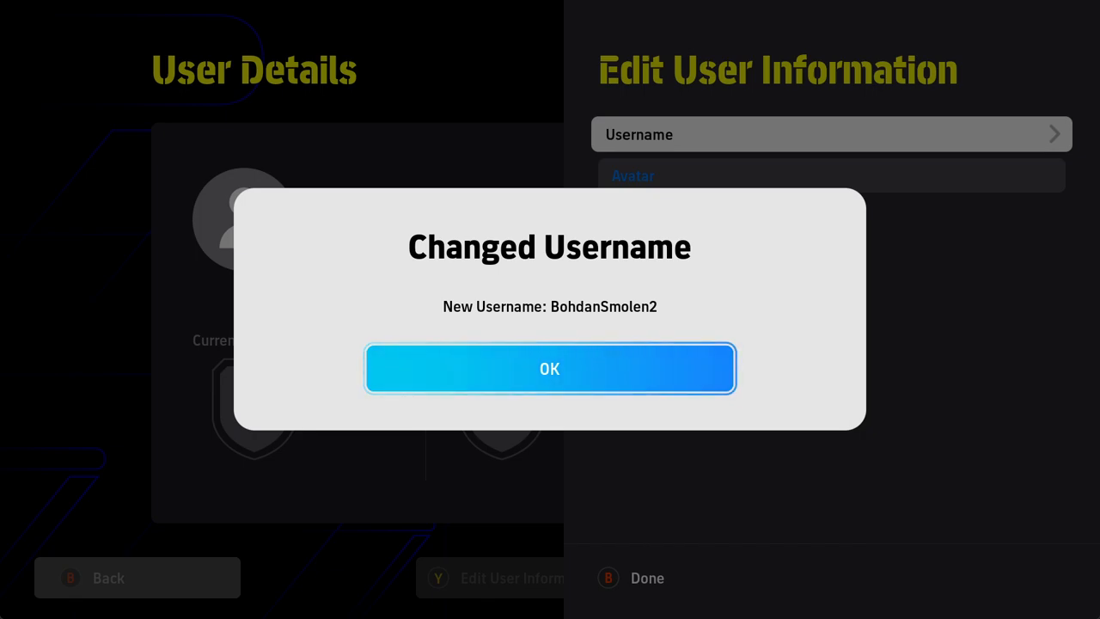
{"action": "left_click", "coordinate": [550, 368]}
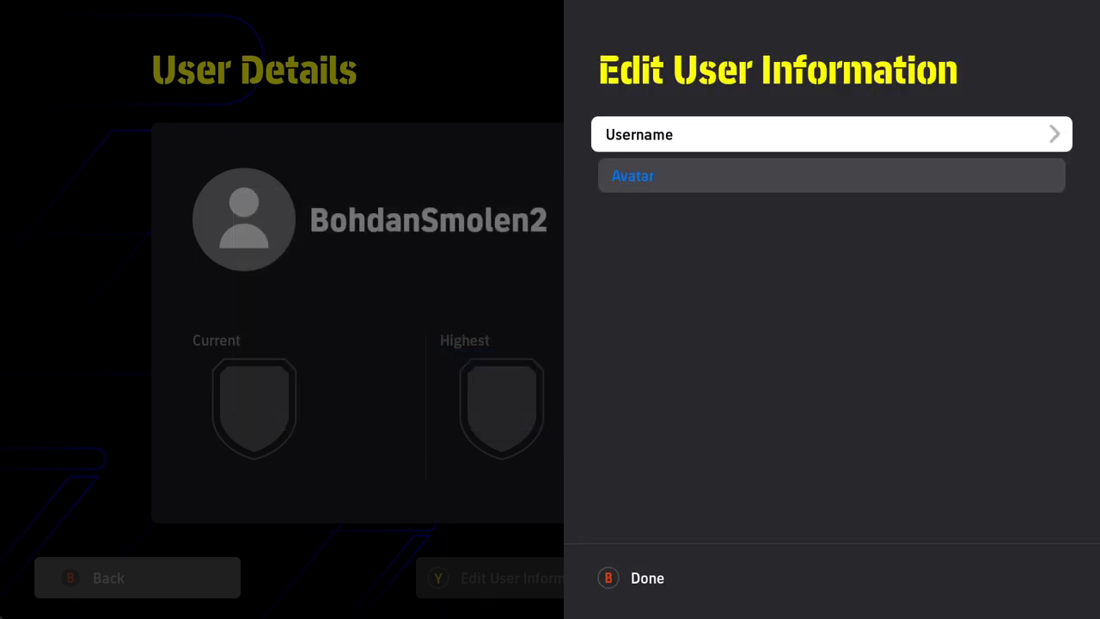